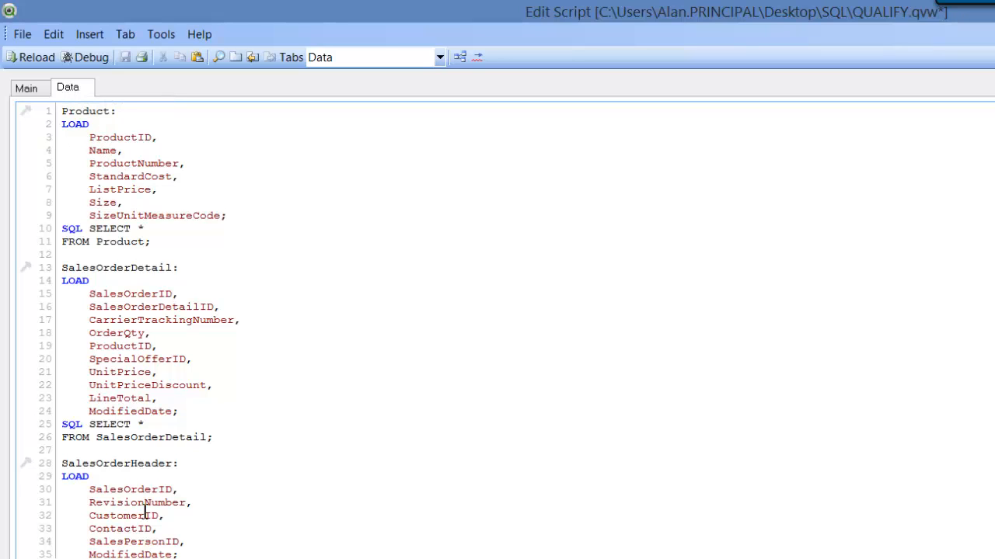
Reload the script and drag the synthetic $Syn 1 Table beside the other tables
{"action": "left_click", "coordinate": [26, 87]}
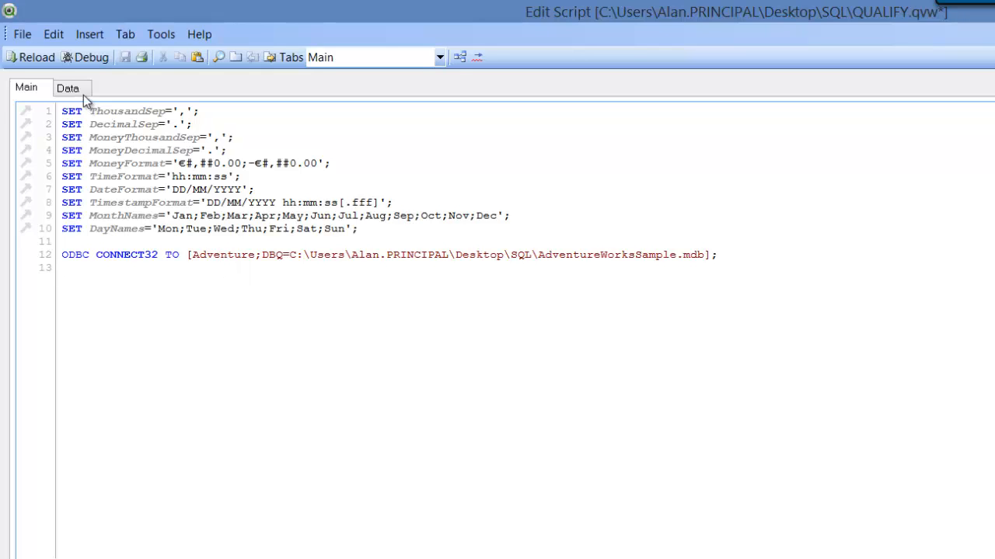
{"action": "left_click", "coordinate": [68, 88]}
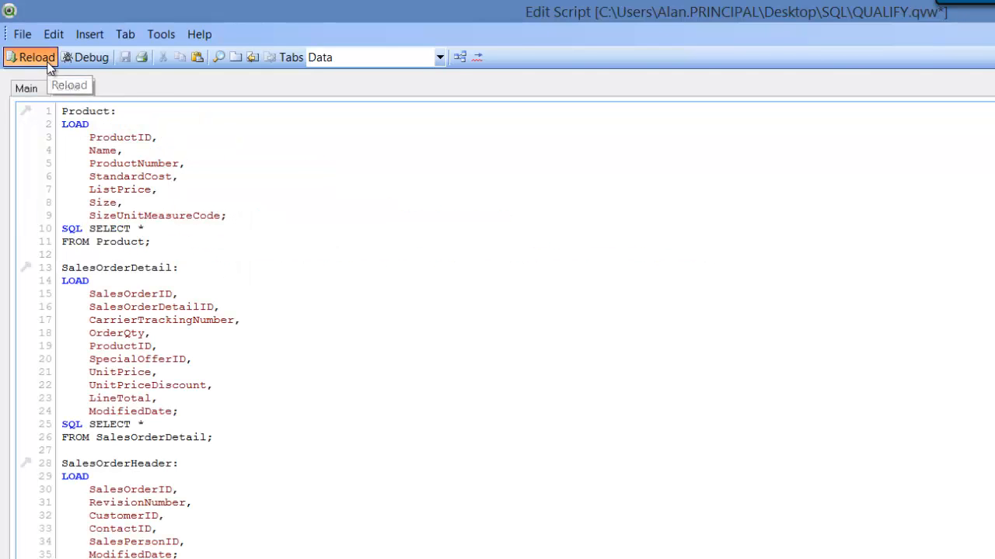
{"action": "left_click", "coordinate": [36, 57]}
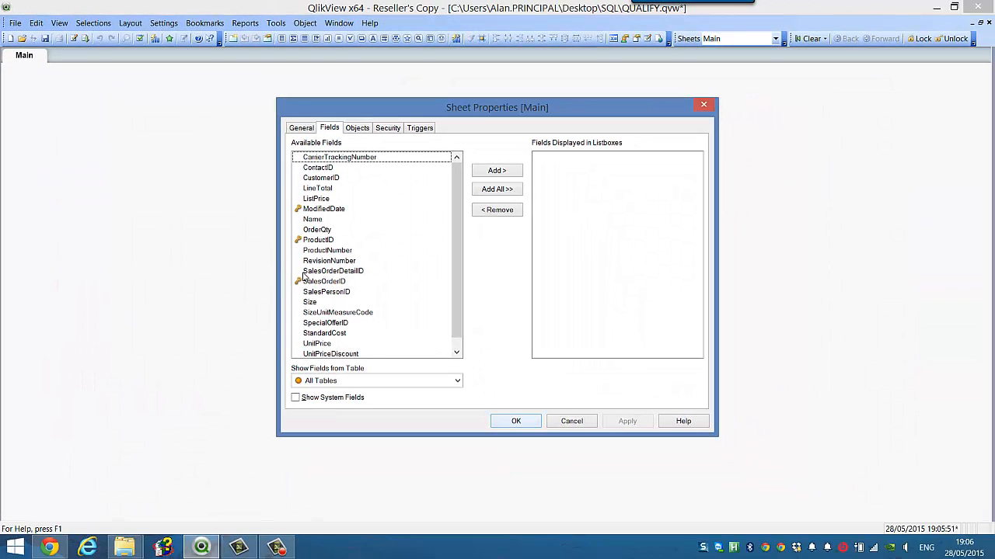
{"action": "mouse_move", "coordinate": [515, 420]}
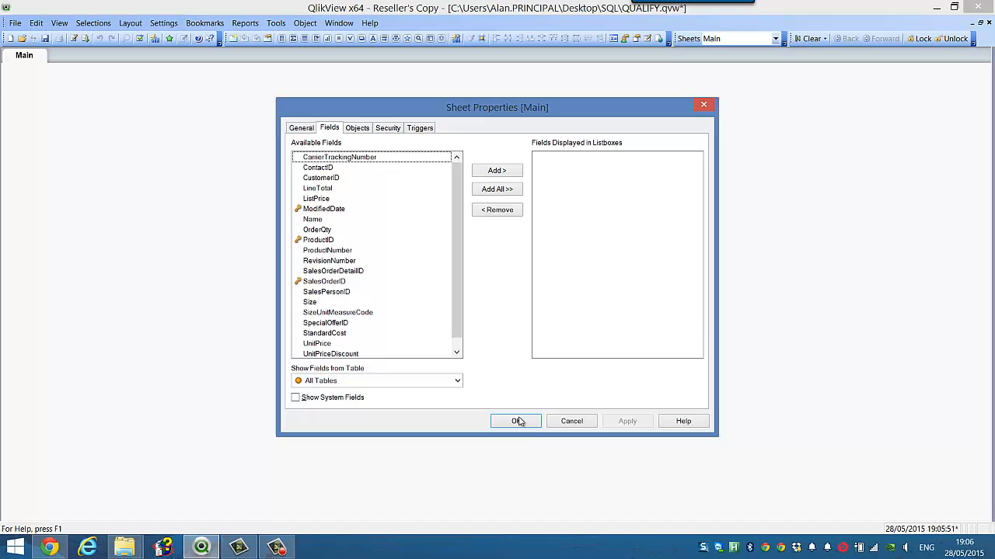
{"action": "left_click", "coordinate": [516, 420]}
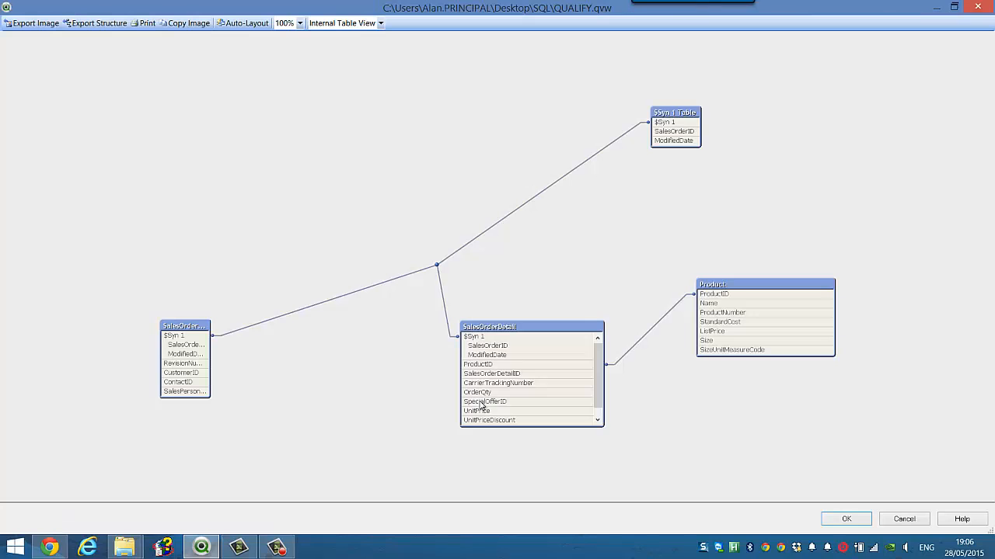
{"action": "left_click_drag", "start_coordinate": [674, 112], "coordinate": [406, 121]}
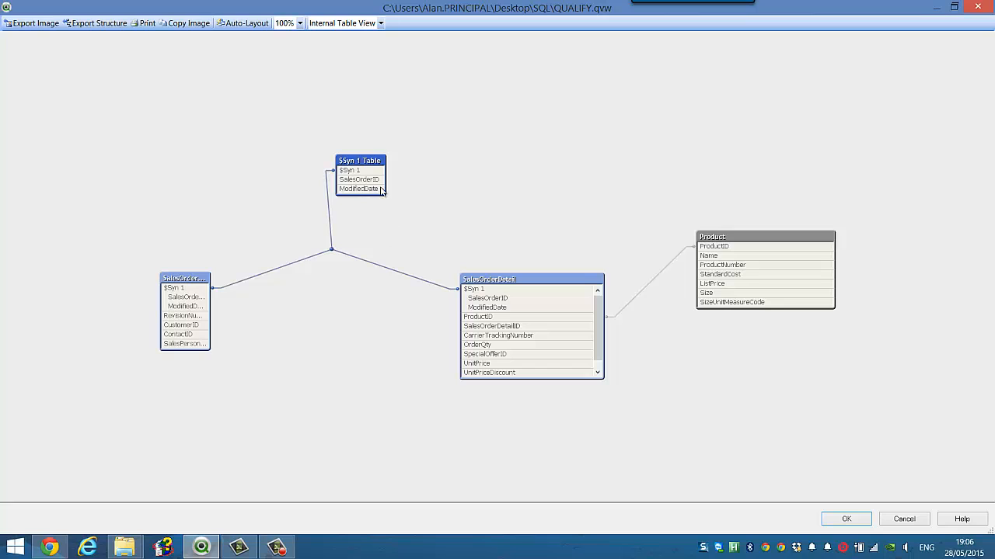
{"action": "mouse_move", "coordinate": [359, 189]}
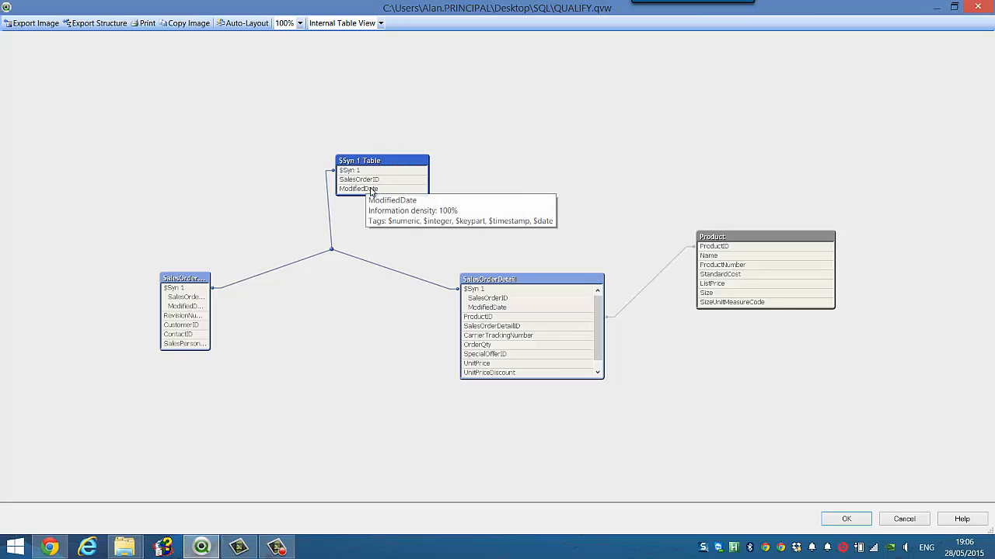
{"action": "mouse_move", "coordinate": [410, 241]}
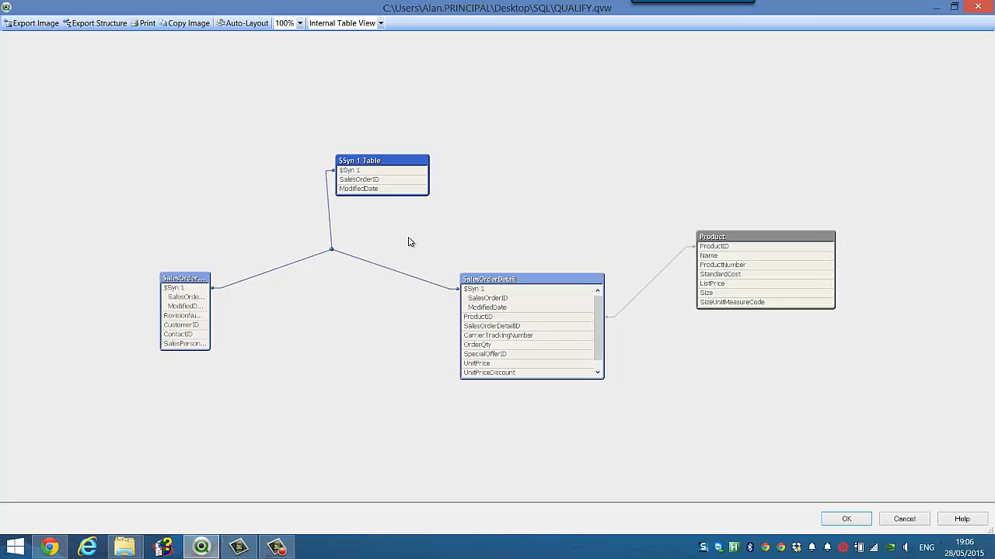
{"action": "mouse_move", "coordinate": [359, 180]}
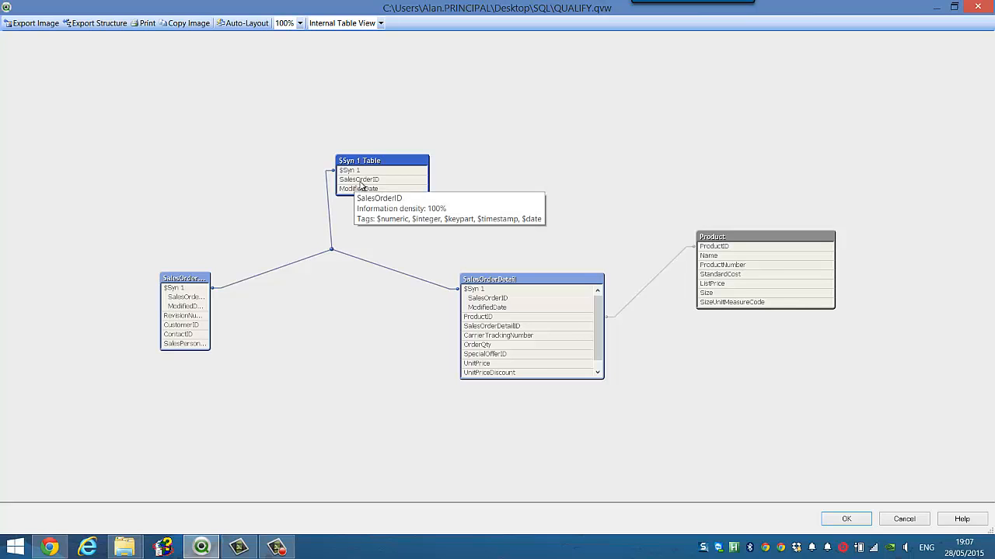
{"action": "mouse_move", "coordinate": [358, 189]}
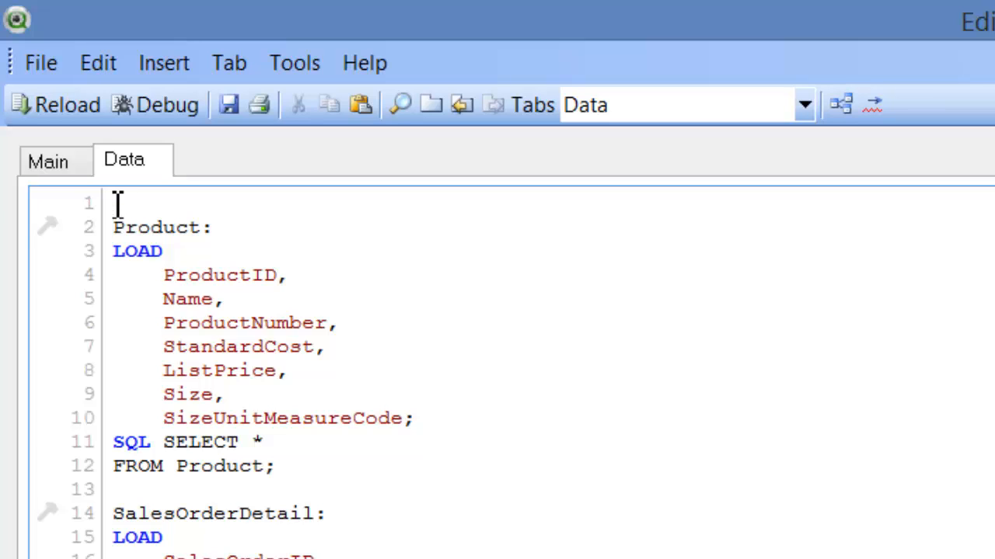
Add QUALIFY *; above the Product load and reload with qualified field names
{"action": "type", "text": "QUALIFY"}
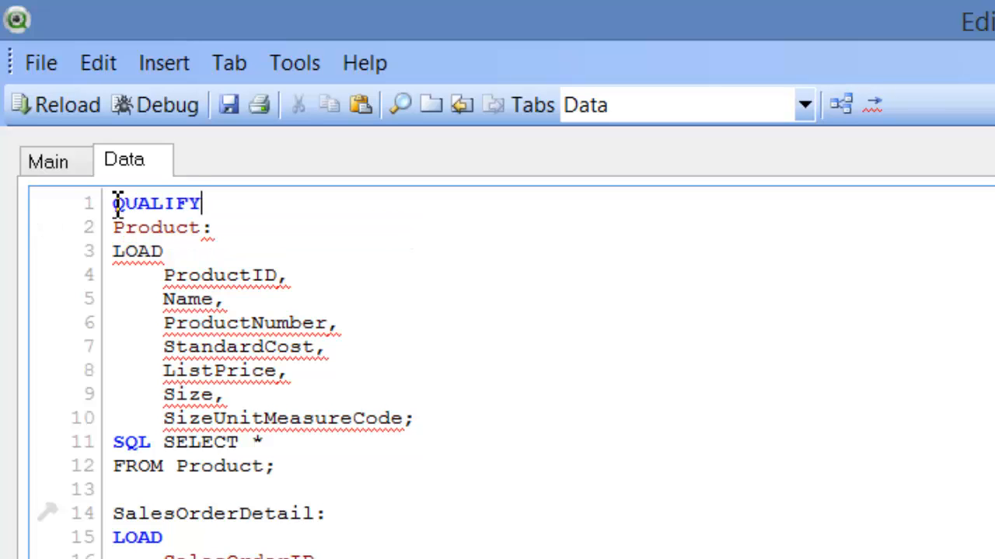
{"action": "type", "text": "*;"}
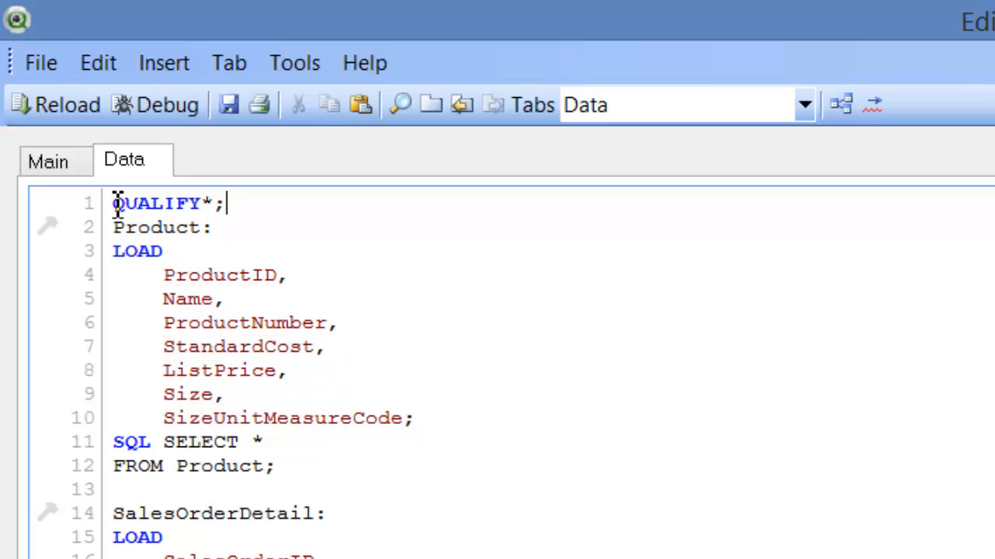
{"action": "mouse_move", "coordinate": [56, 144]}
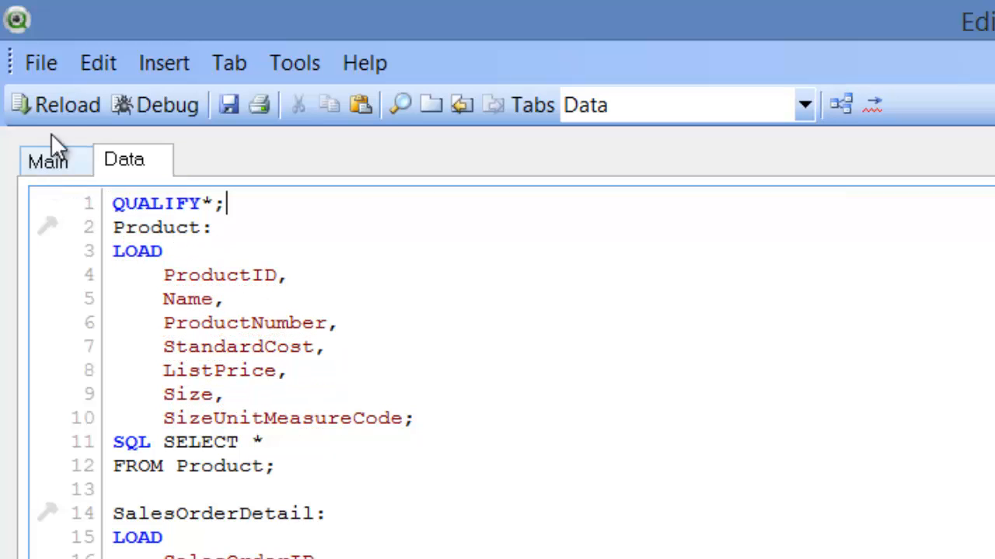
{"action": "mouse_move", "coordinate": [210, 228]}
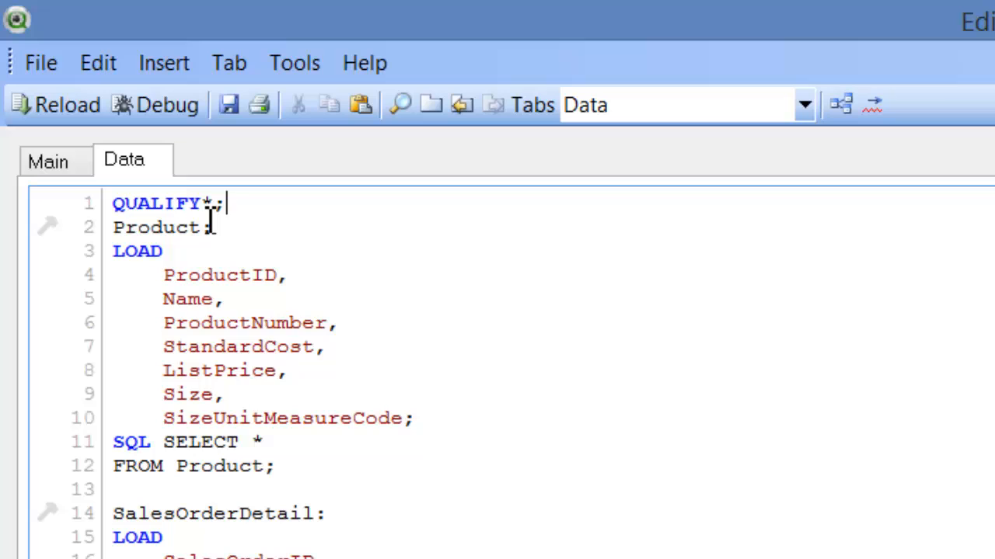
{"action": "mouse_move", "coordinate": [164, 275]}
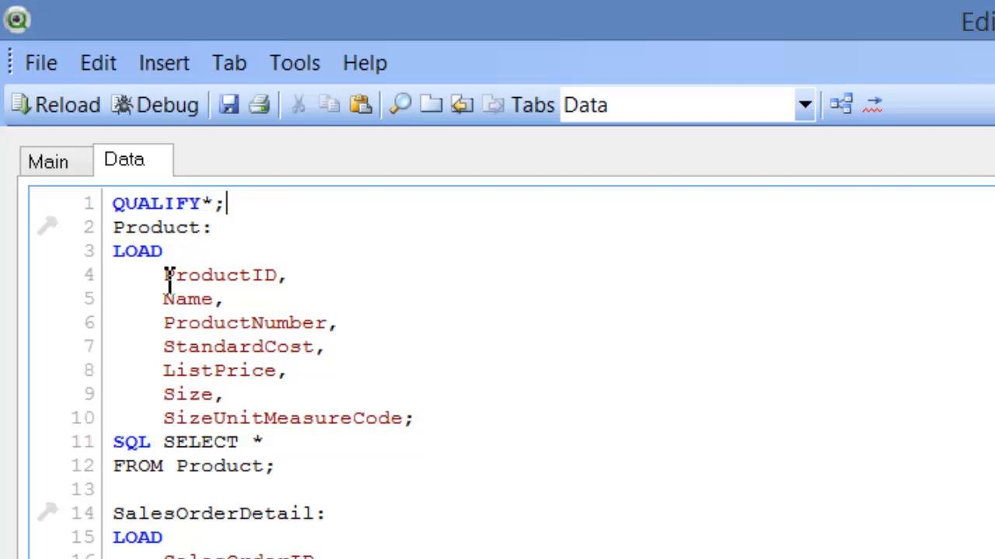
{"action": "double_click", "coordinate": [219, 466]}
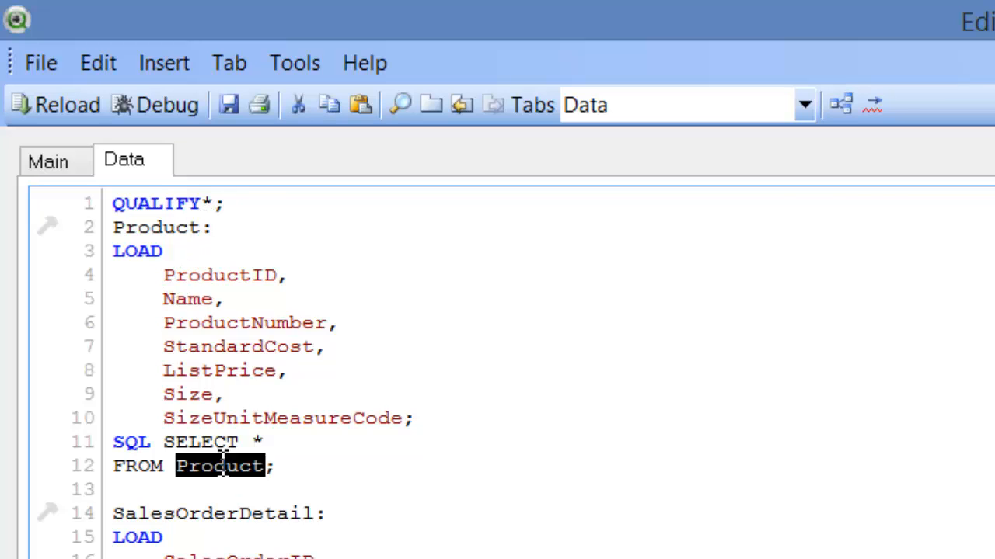
{"action": "left_click", "coordinate": [272, 299]}
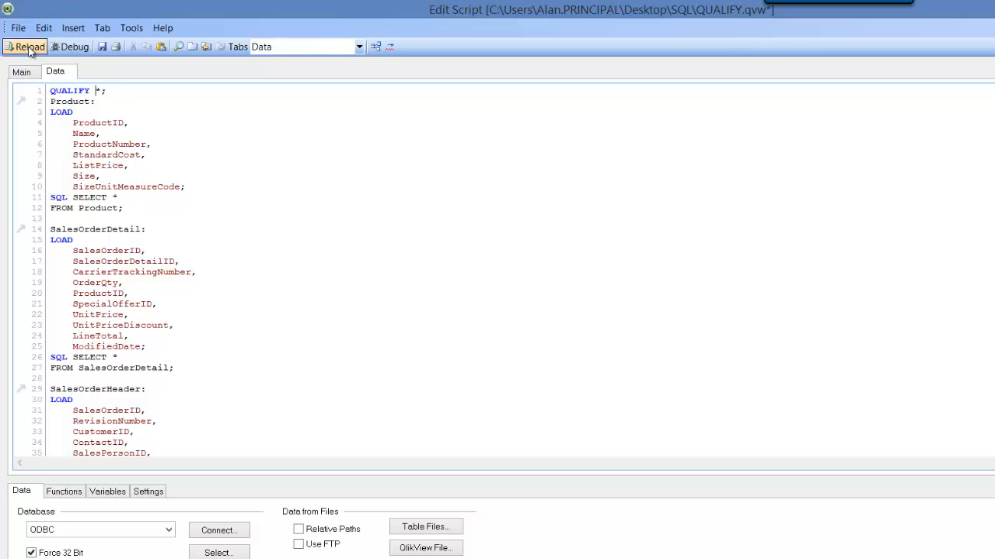
{"action": "left_click", "coordinate": [24, 47]}
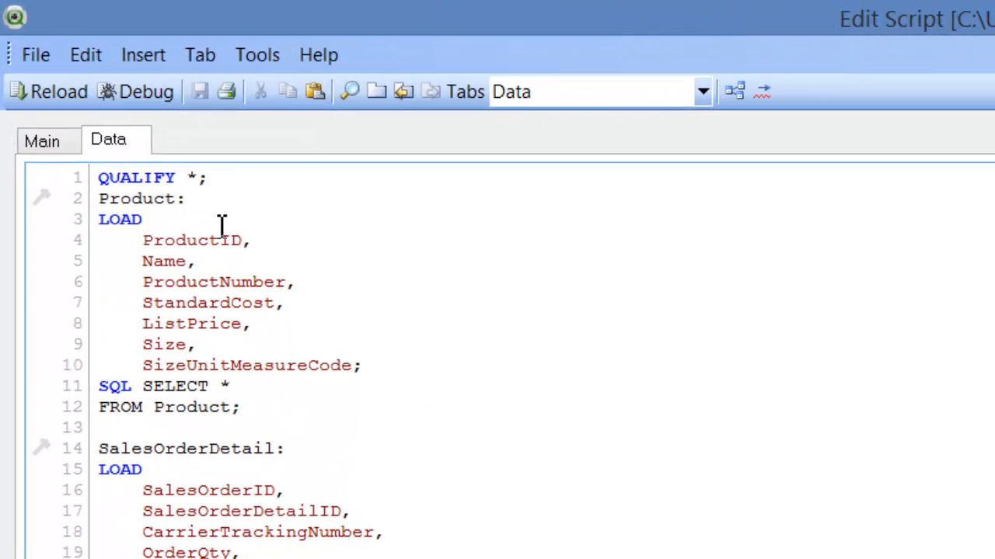
Add UNQUALIFY ProductID; under QUALIFY *, reload, and dismiss the sheet field list
{"action": "type", "text": "U"}
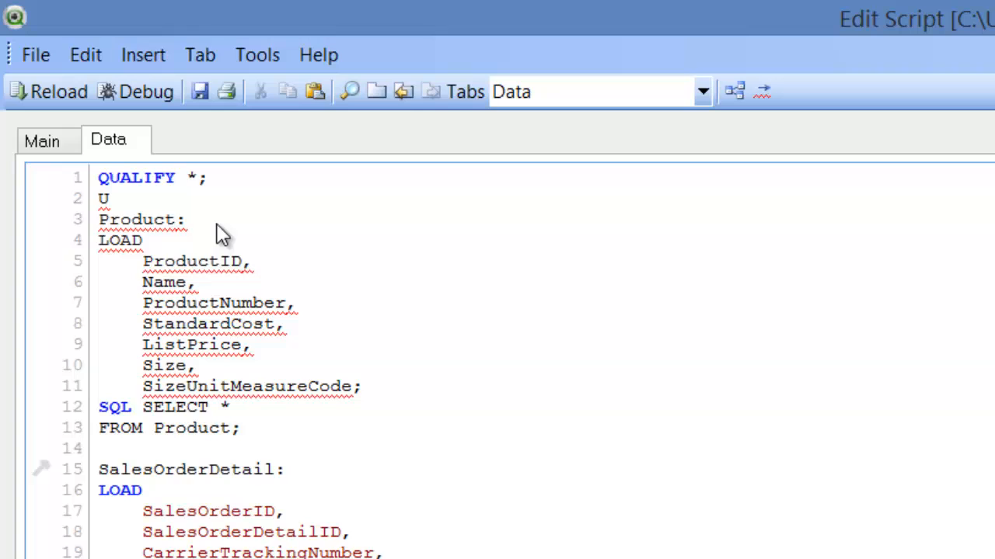
{"action": "type", "text": "NQUALIFY"}
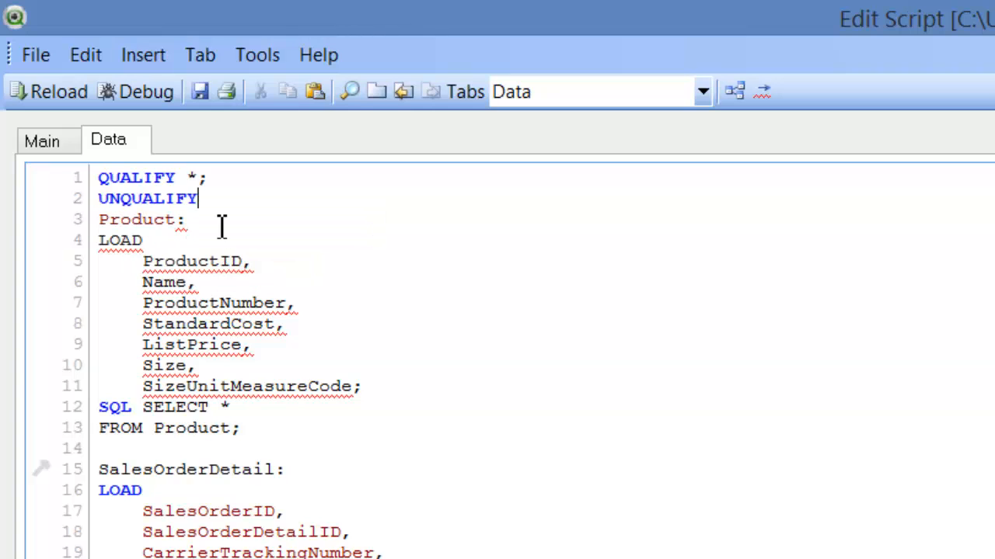
{"action": "type", "text": "P"}
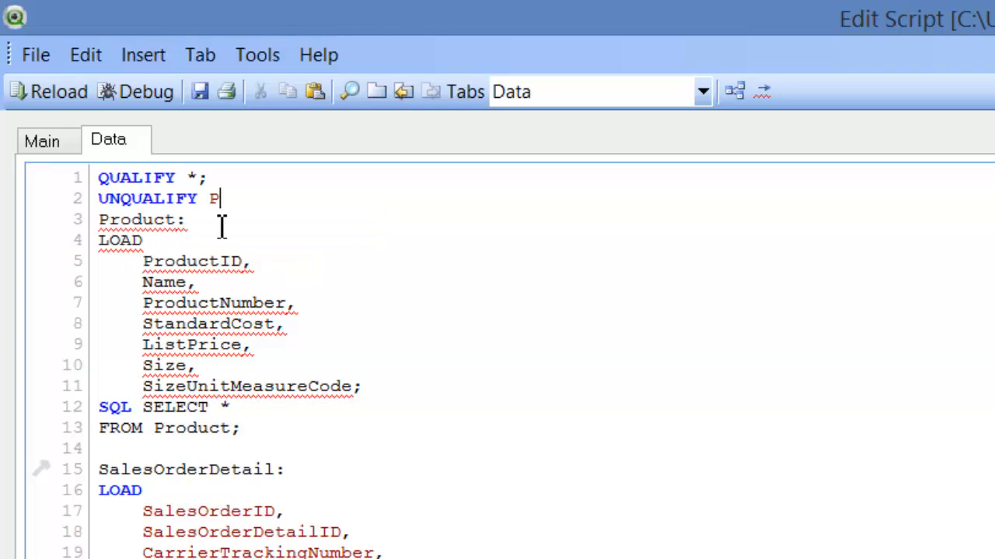
{"action": "type", "text": "roductID;"}
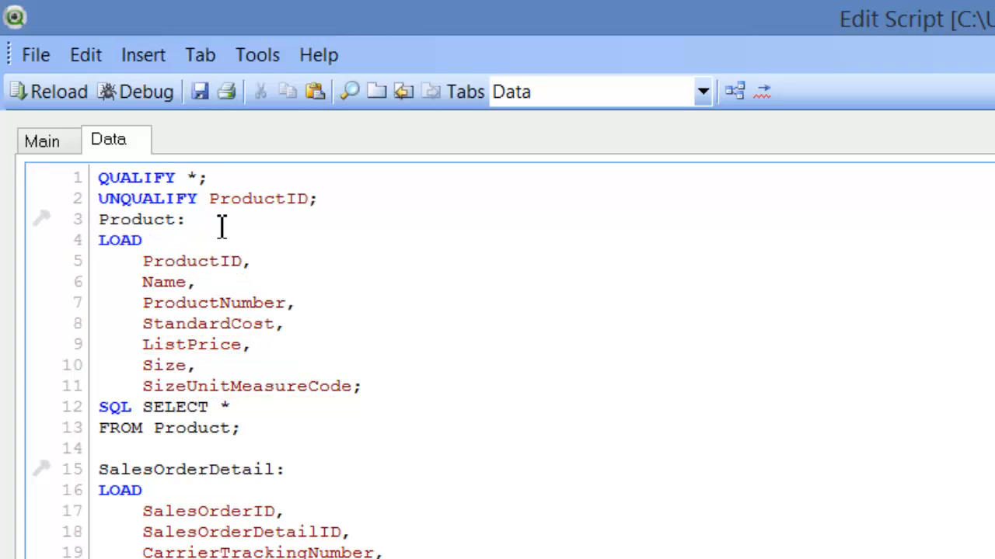
{"action": "left_click", "coordinate": [49, 91]}
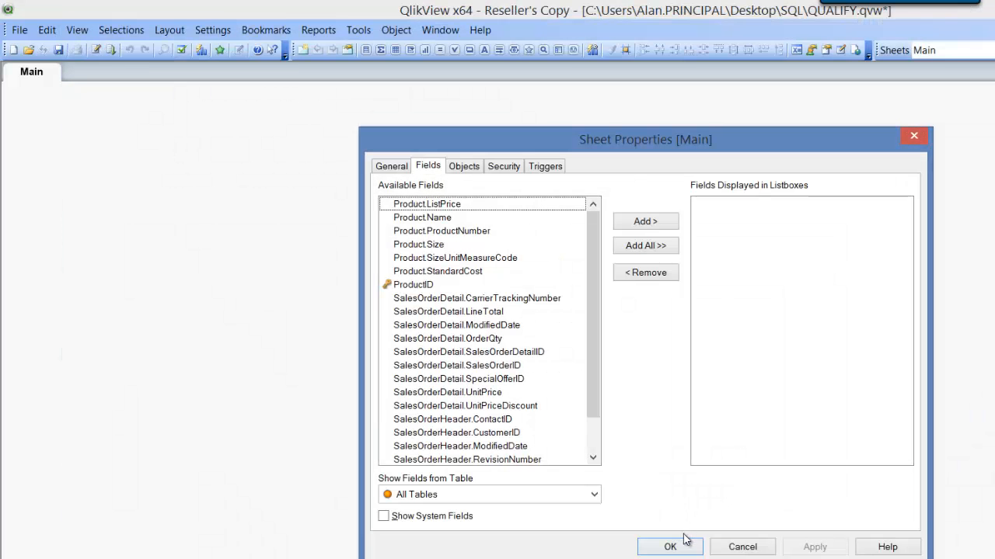
{"action": "left_click", "coordinate": [669, 546]}
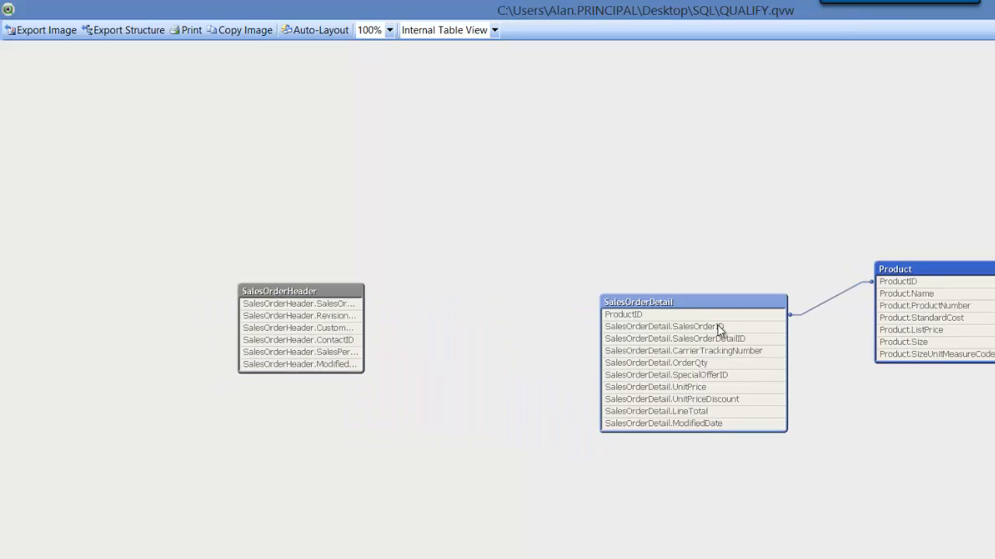
{"action": "mouse_move", "coordinate": [660, 315]}
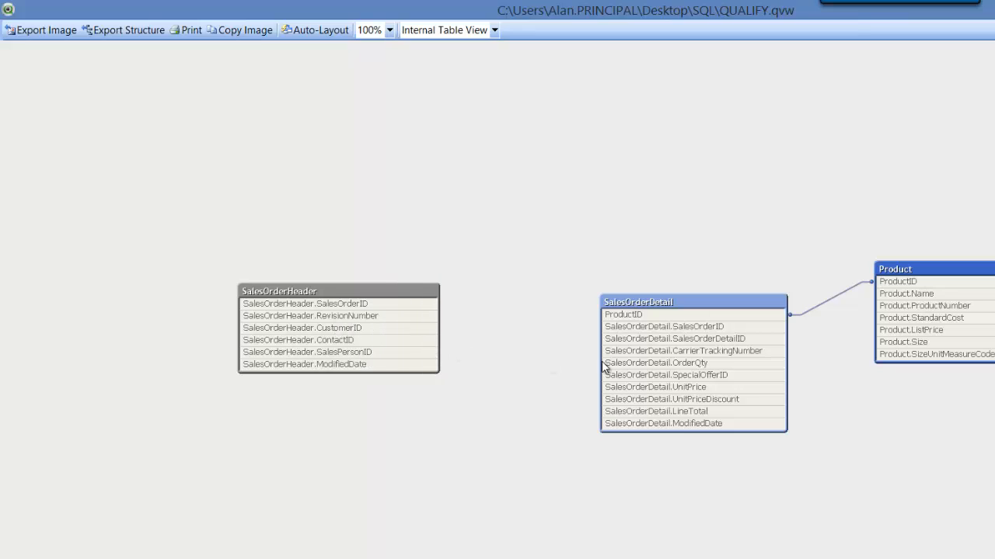
{"action": "mouse_move", "coordinate": [700, 339]}
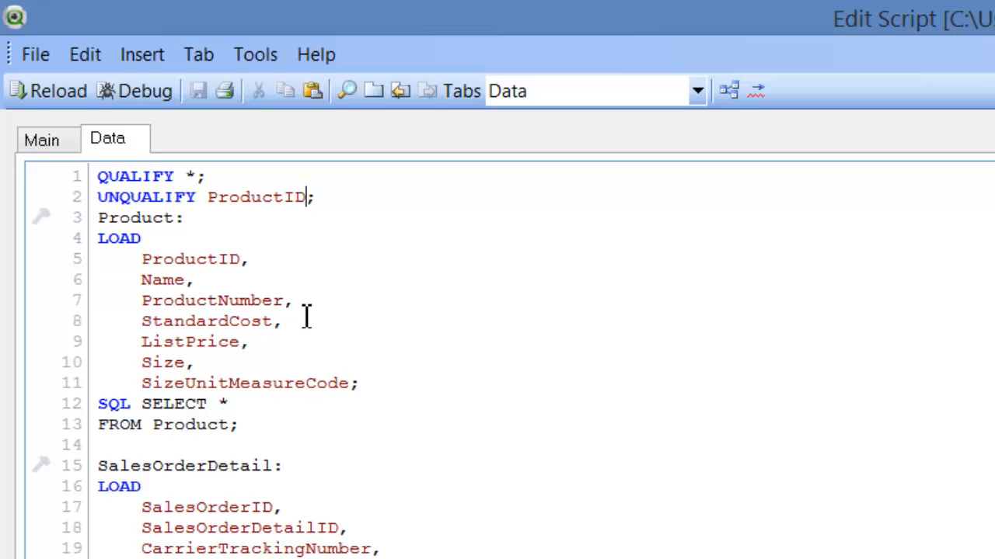
Append SalesOrderID to the UNQUALIFY ProductID statement
{"action": "type", "text": "SalesOrderID"}
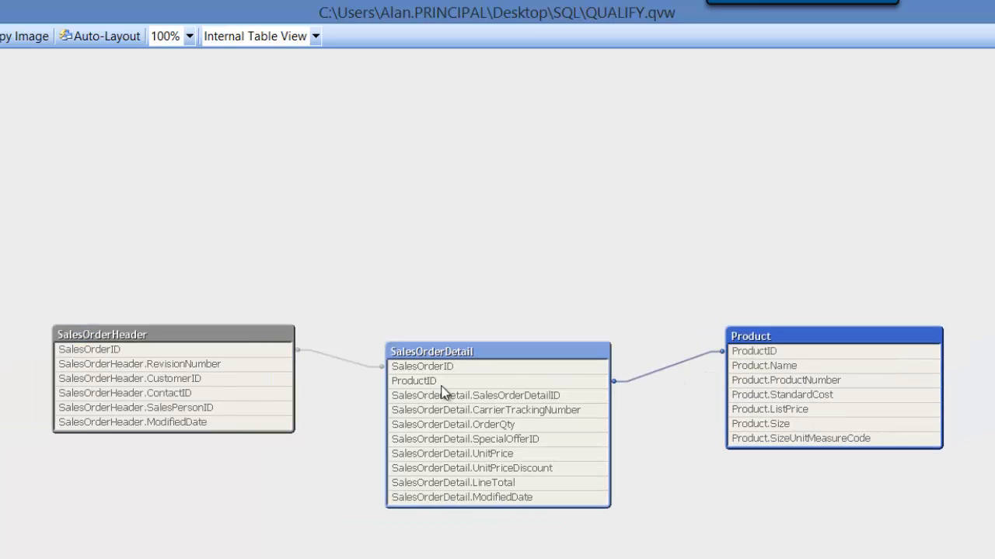
{"action": "mouse_move", "coordinate": [607, 466]}
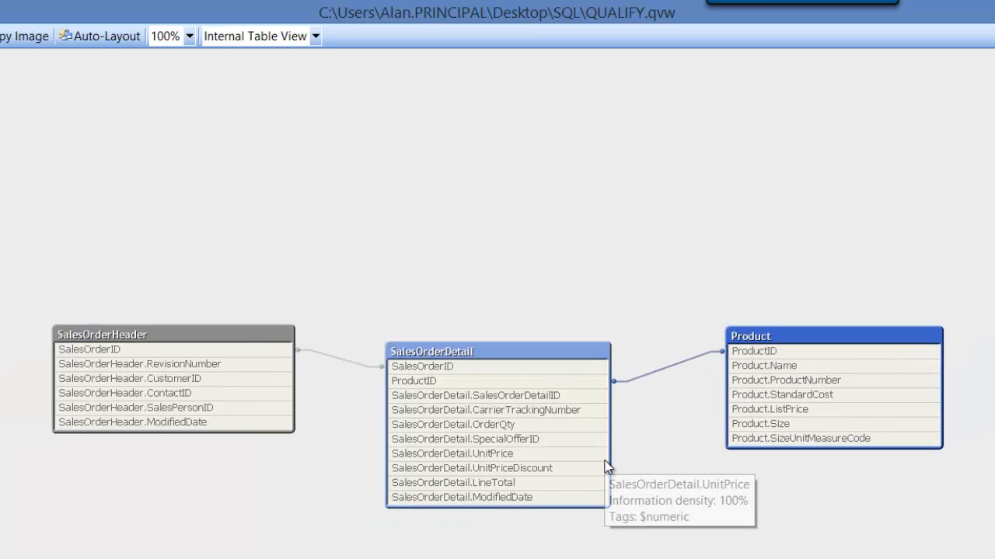